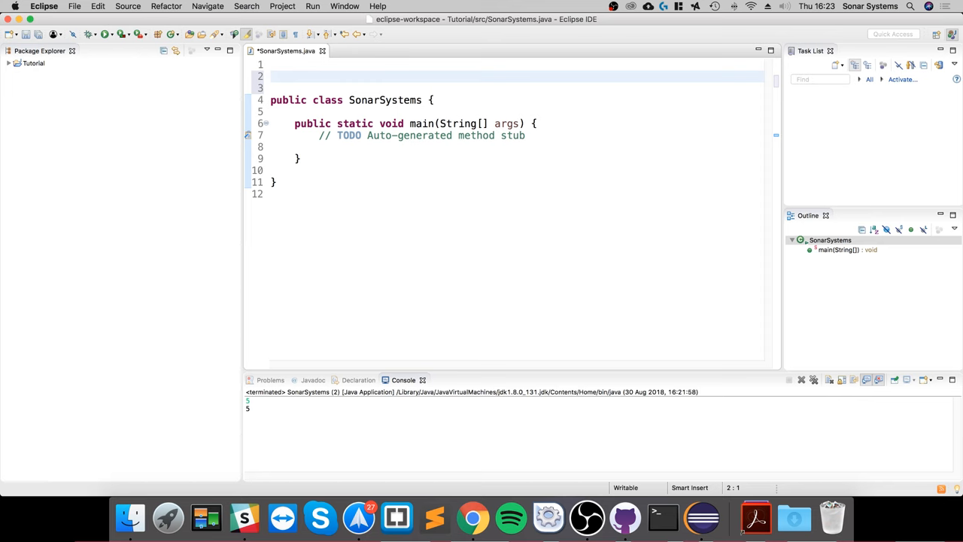
# - Write import java.io.BufferedReader; on line 1 using content assist, then ready a new import line
pyautogui.write('im')
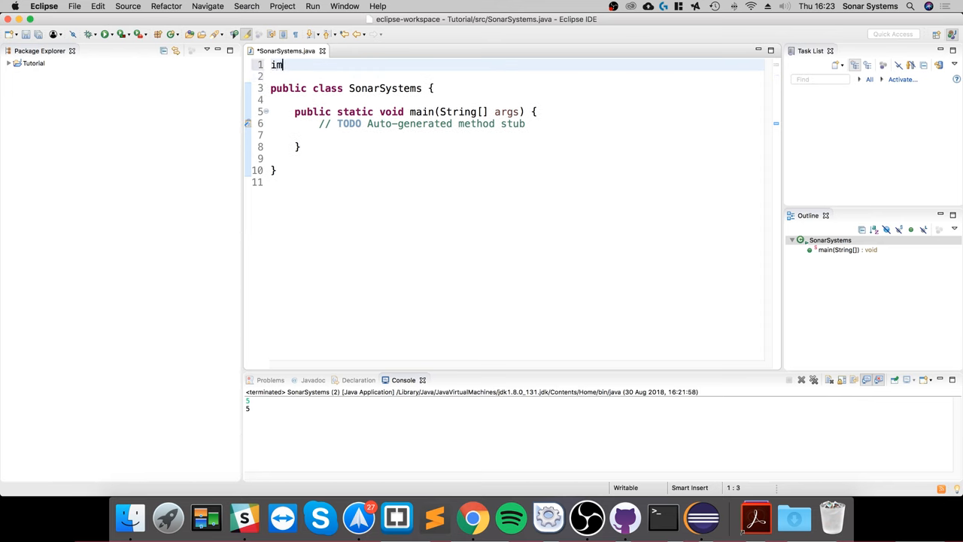
pyautogui.write('port java.')
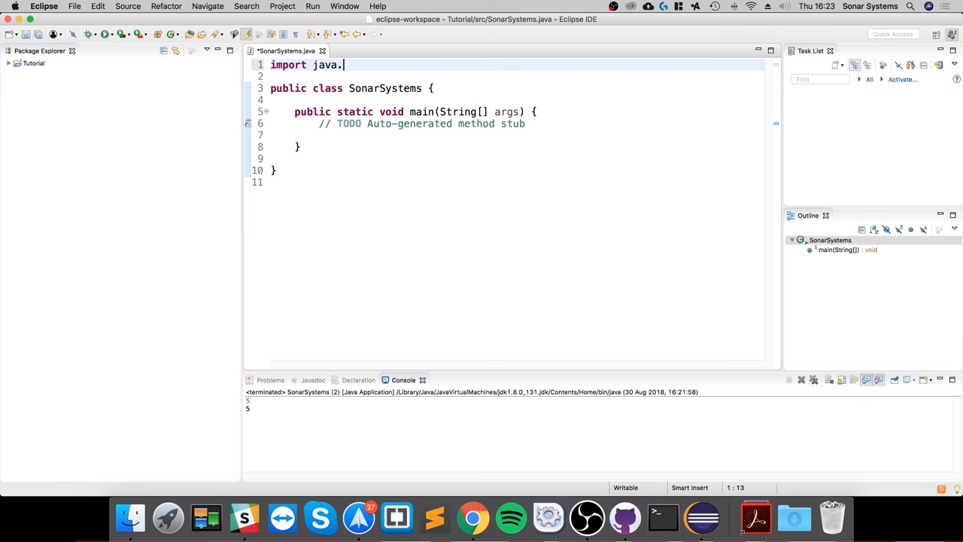
pyautogui.write('io.')
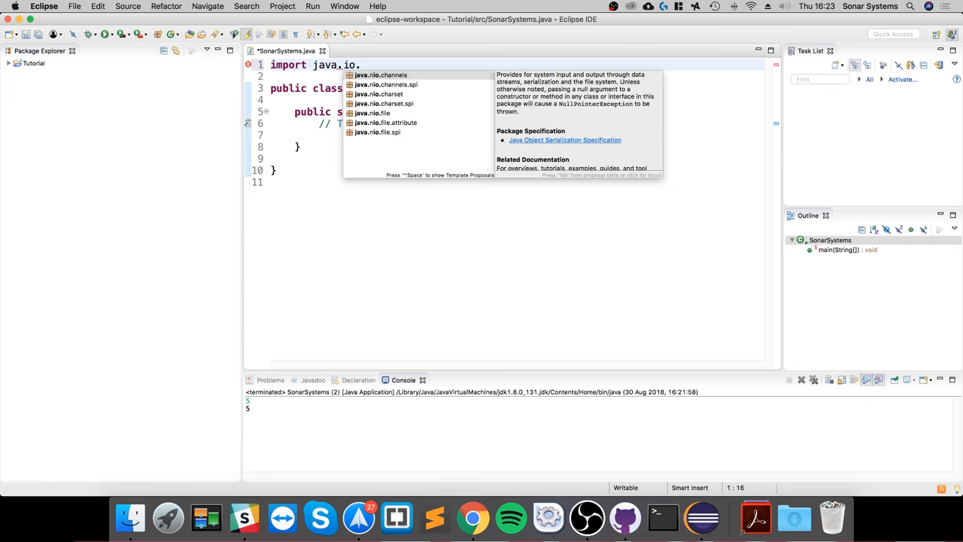
pyautogui.write('B')
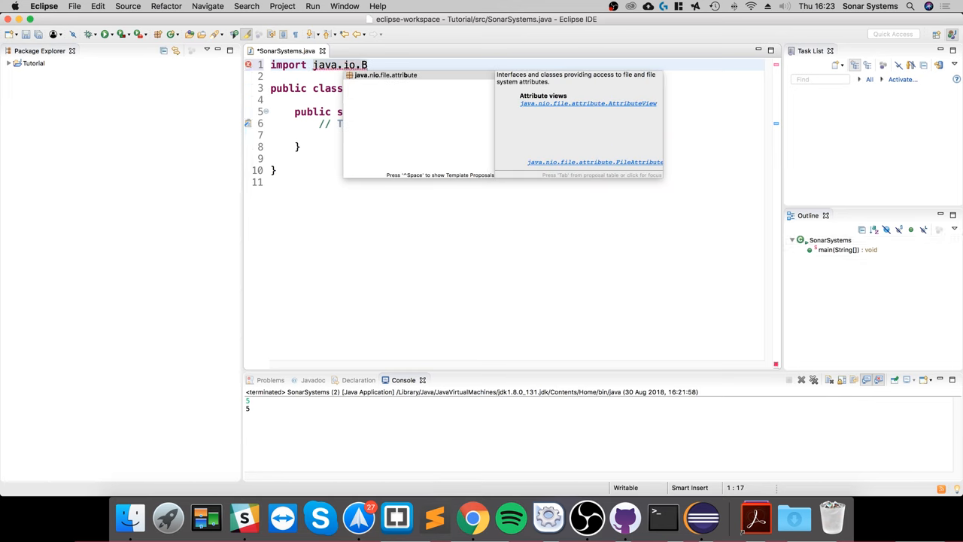
pyautogui.write('ugg')
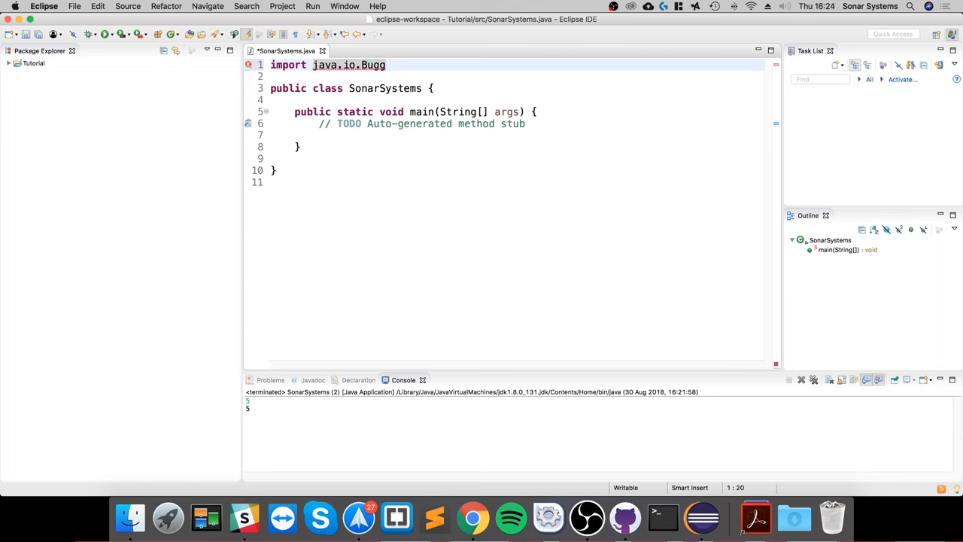
pyautogui.write('BufferedReader')
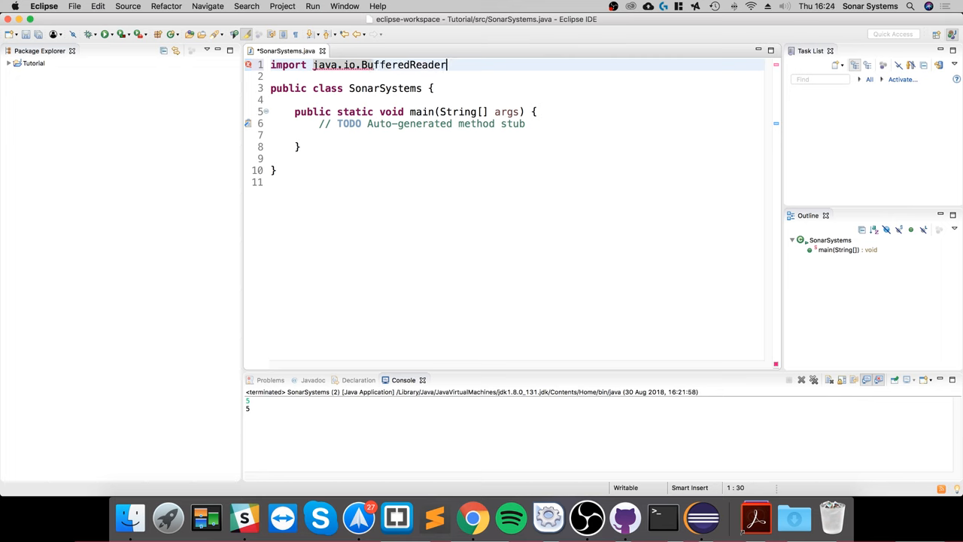
pyautogui.write(';')
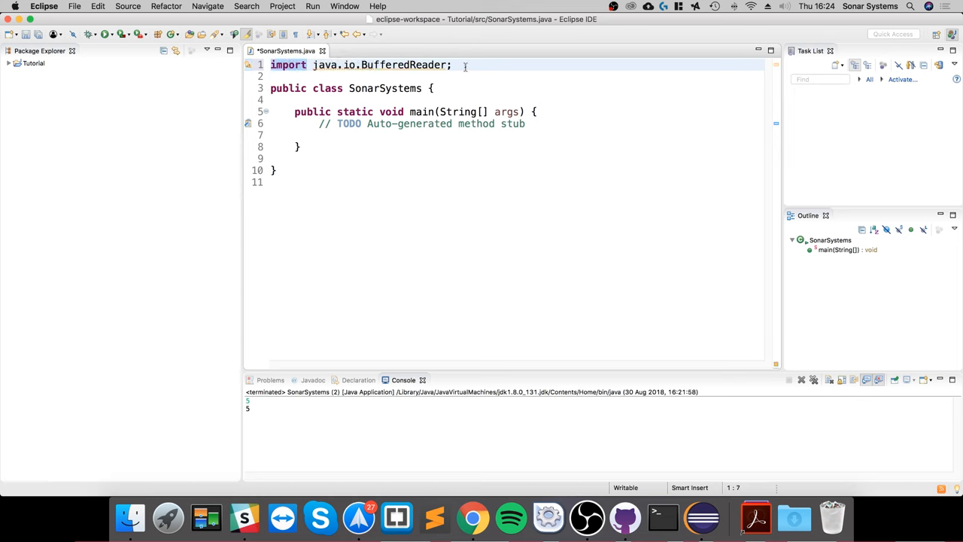
pyautogui.click(311, 64)
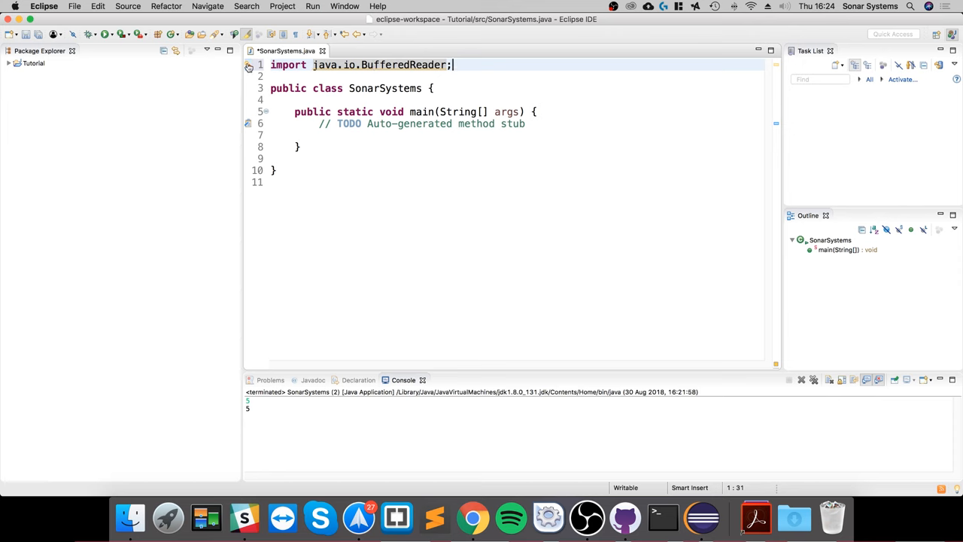
pyautogui.moveTo(361, 65)
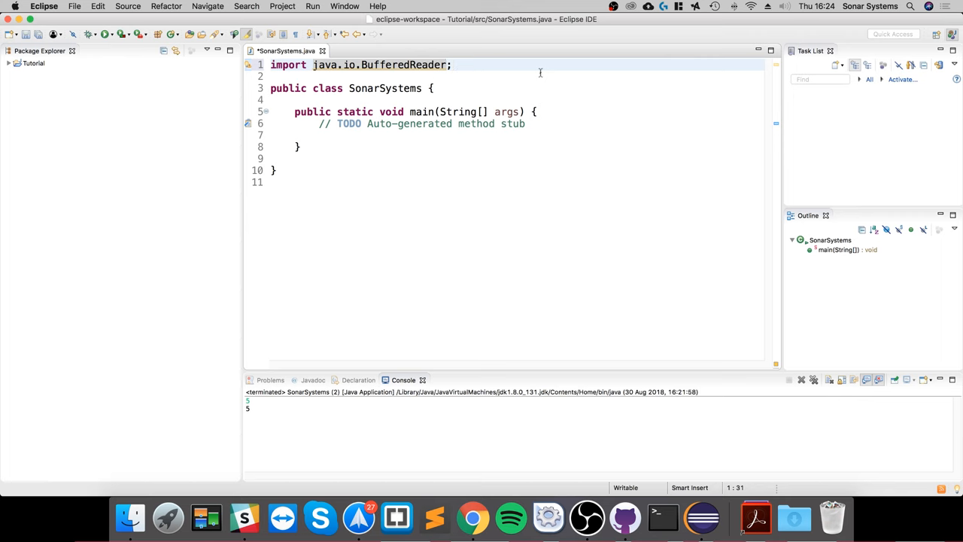
# - Write import java.io.IOException; under the BufferedReader import
pyautogui.write('import')
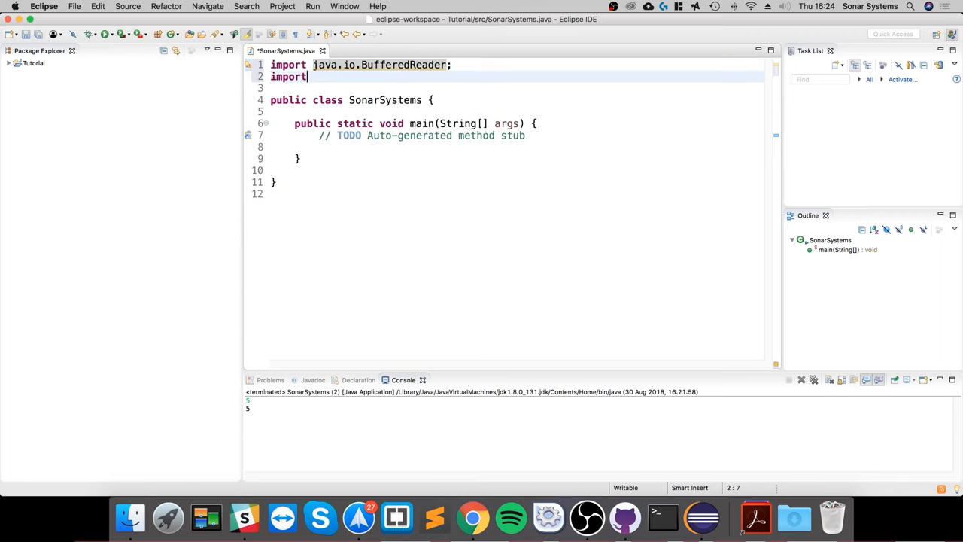
pyautogui.write('java')
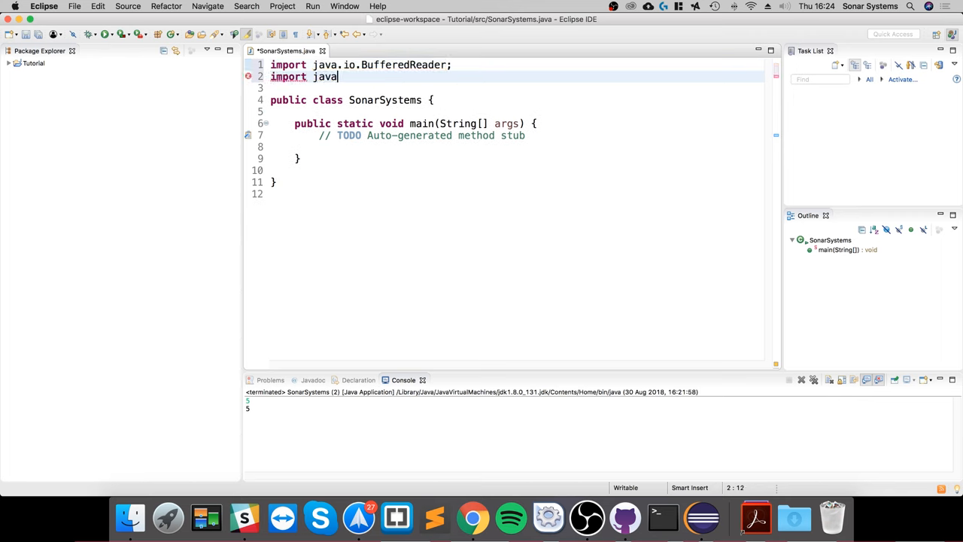
pyautogui.write('.io')
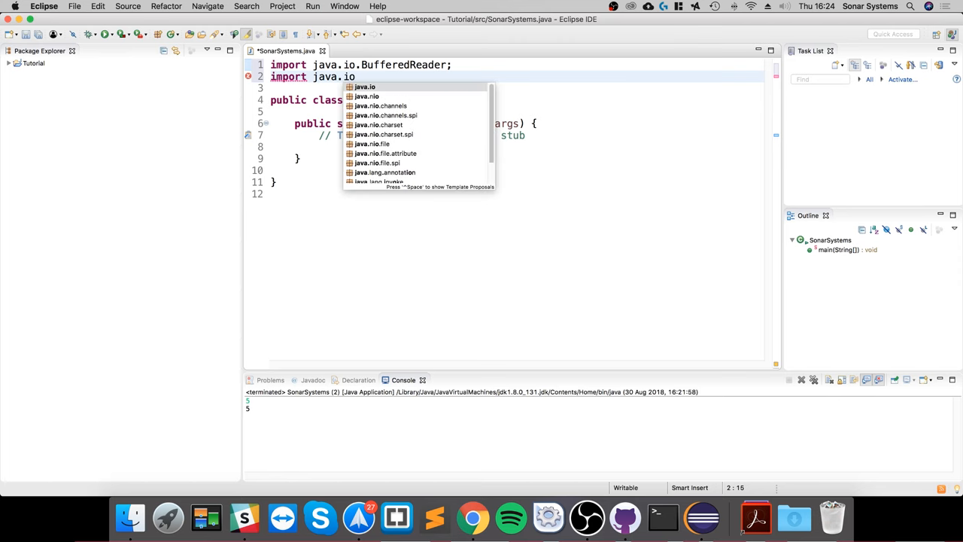
pyautogui.write('IOXc')
pyautogui.write('import java')
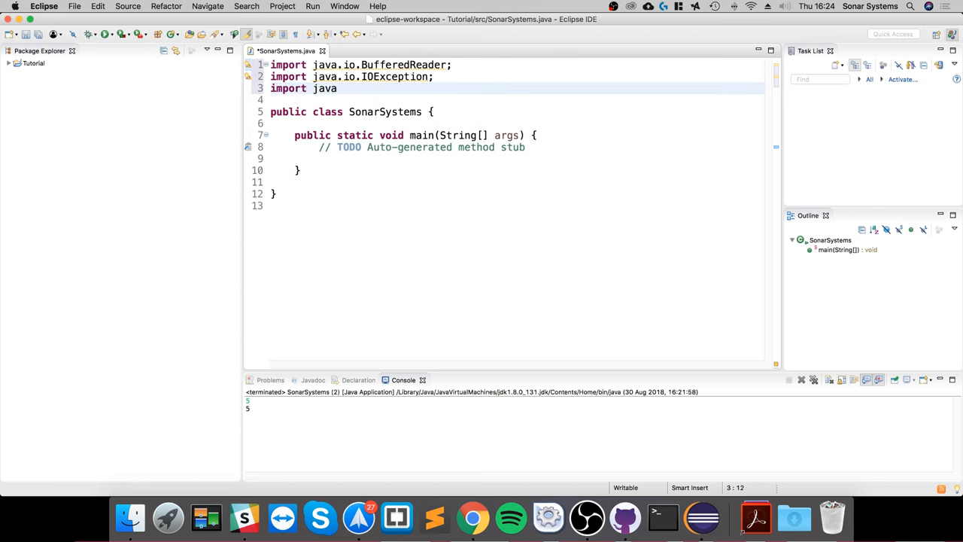
# - Write import java.io.InputStreamReader; as the third import
pyautogui.write('.io.')
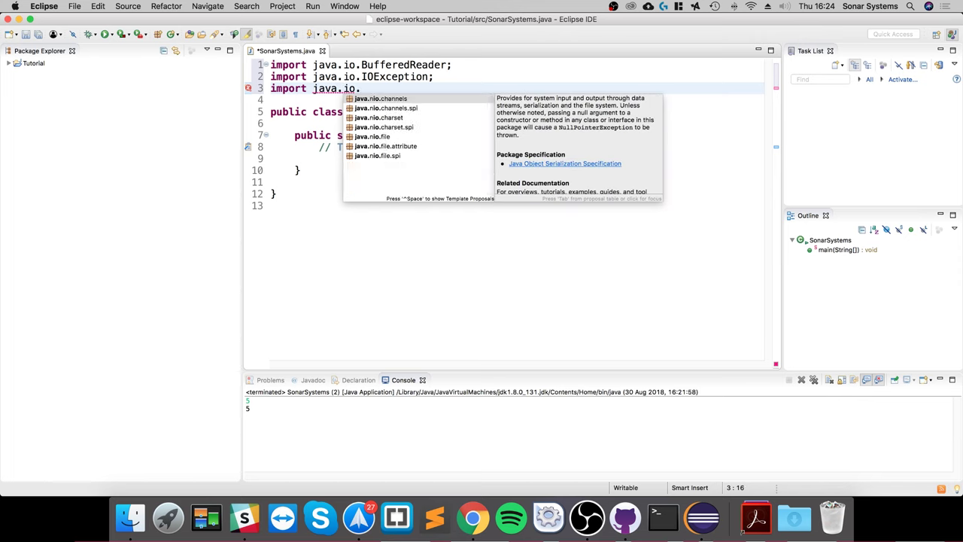
pyautogui.write('InputS')
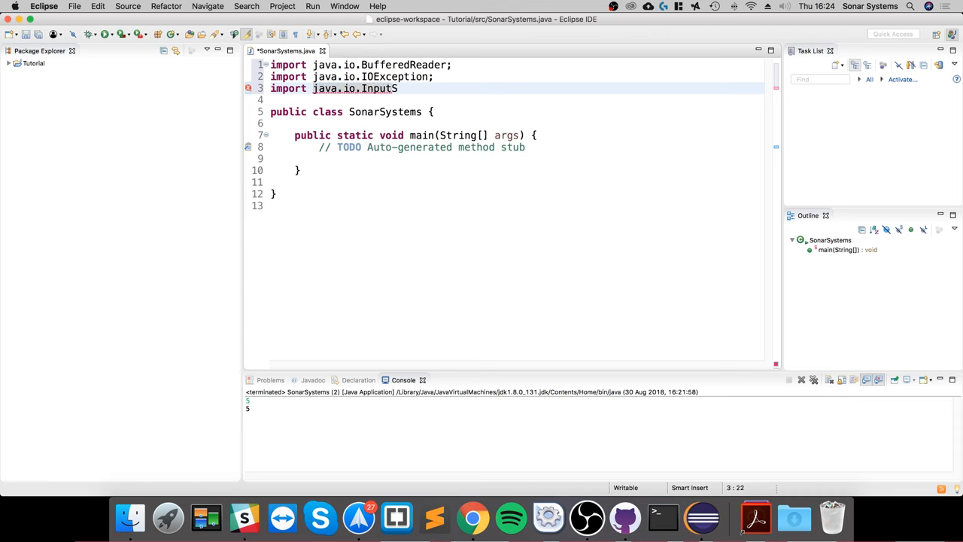
pyautogui.write('treamRea')
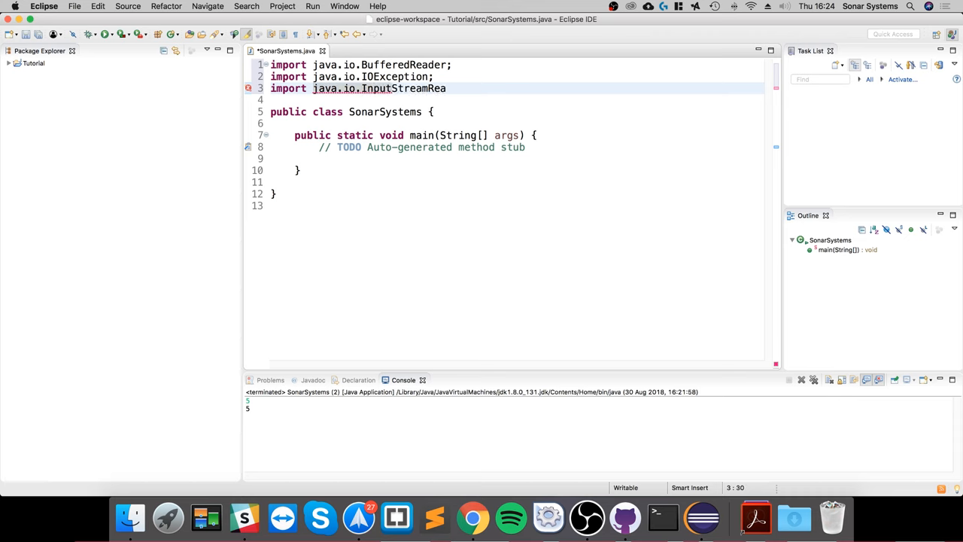
pyautogui.write('der;')
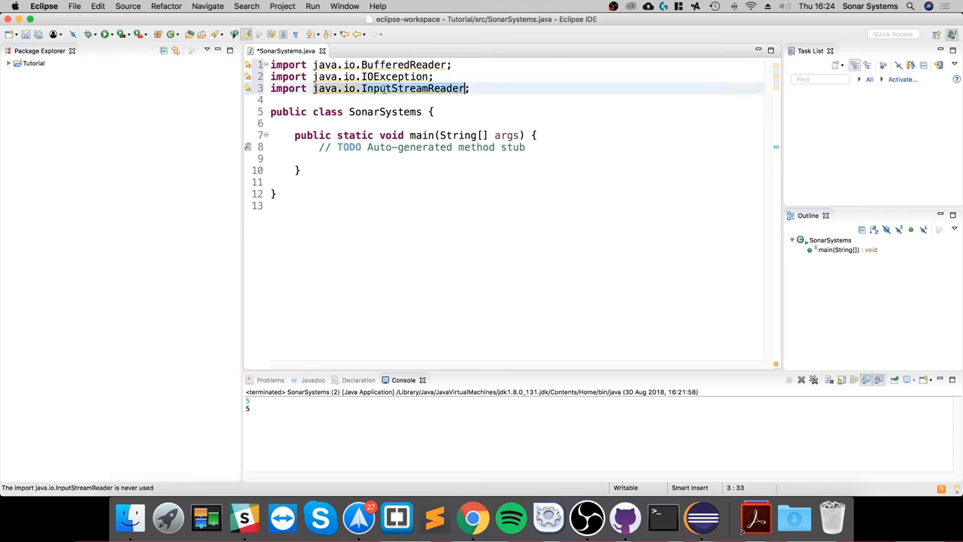
# - Append throws IOException after main(String[] args) and open a blank body line
pyautogui.click(413, 87)
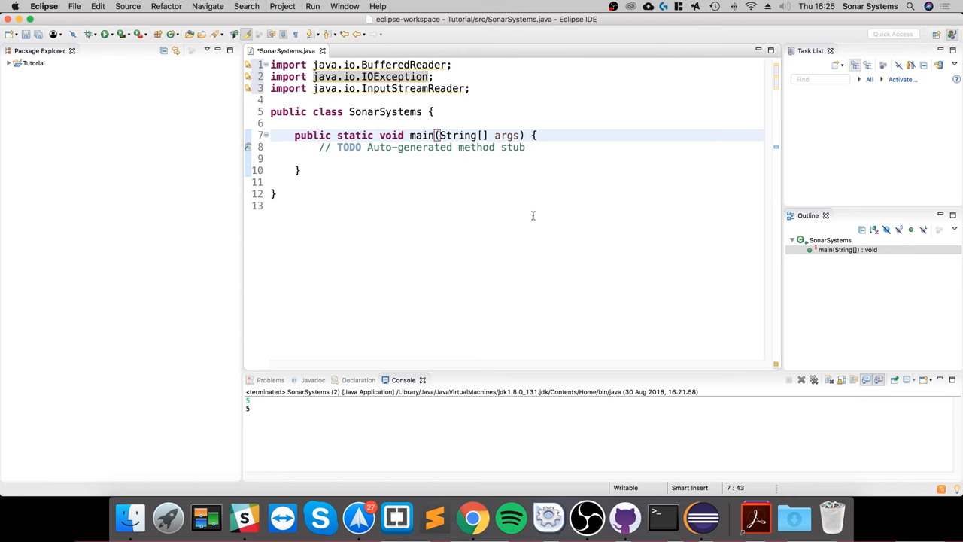
pyautogui.write('throws')
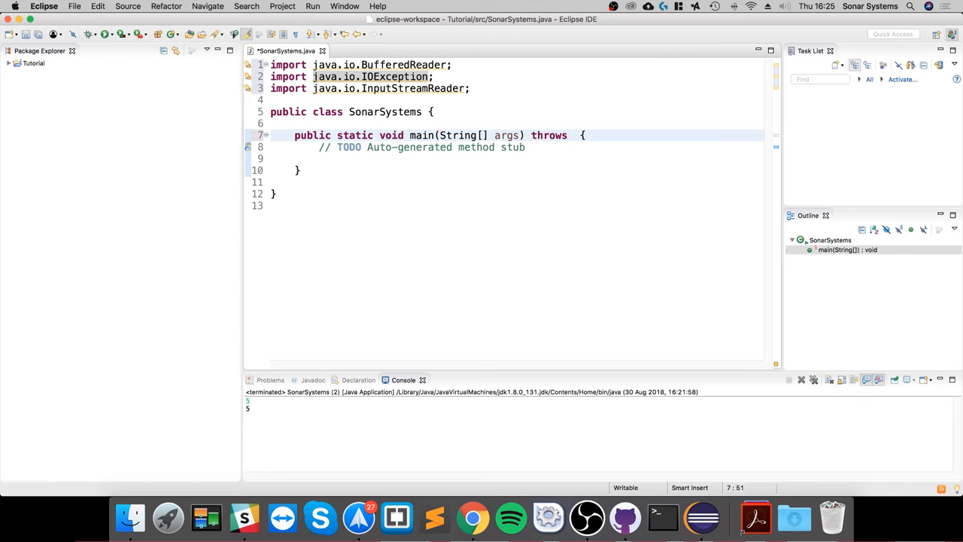
pyautogui.write('IOException')
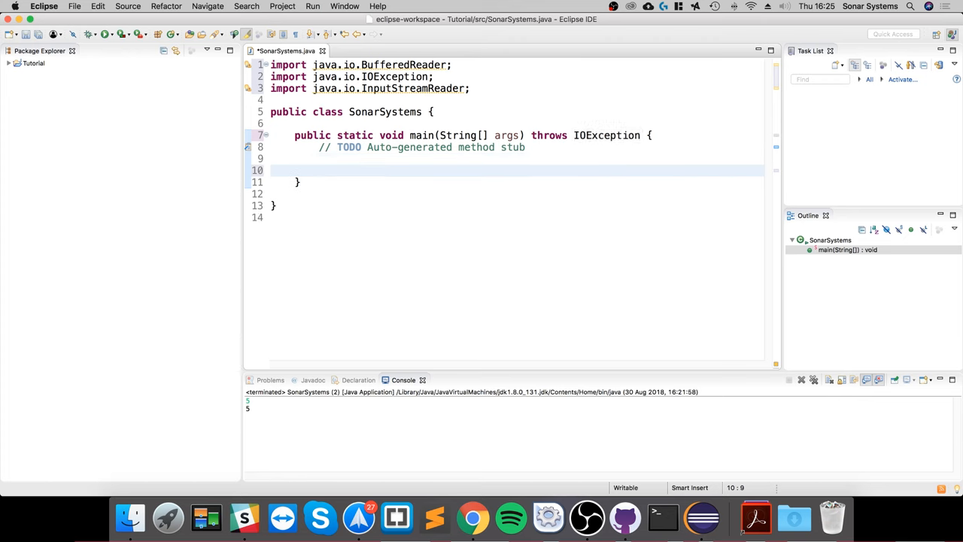
# - Declare BufferedReader reader = new BufferedReader() inside main
pyautogui.write('Buffered')
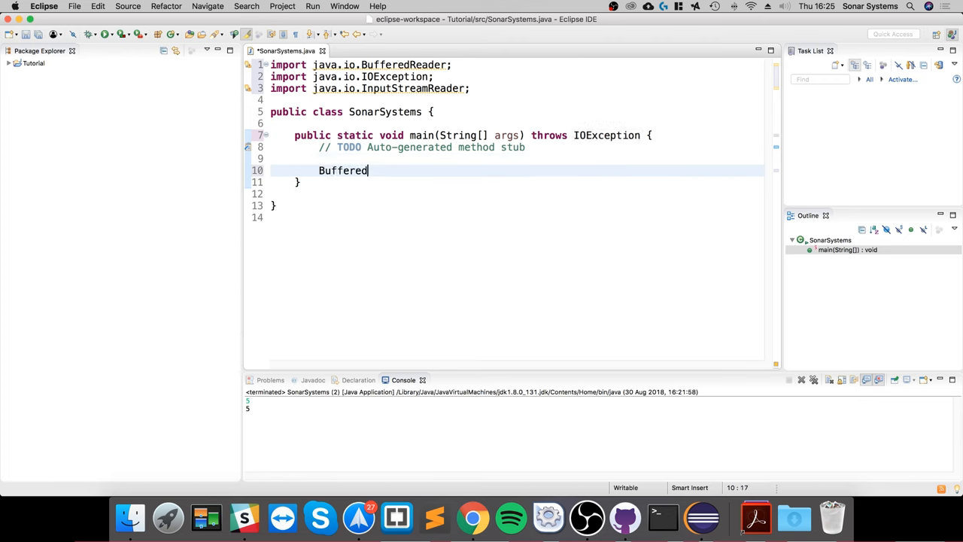
pyautogui.write('Reader')
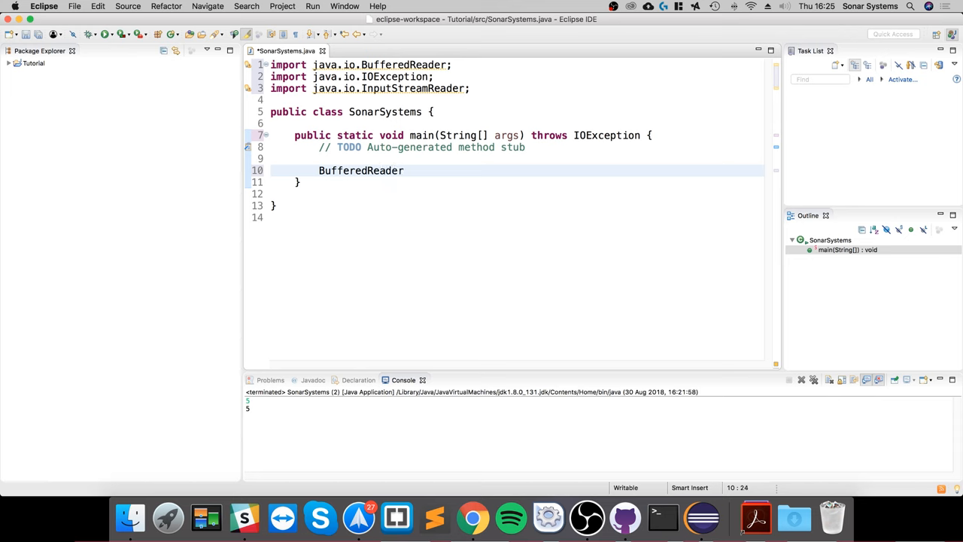
pyautogui.write('read')
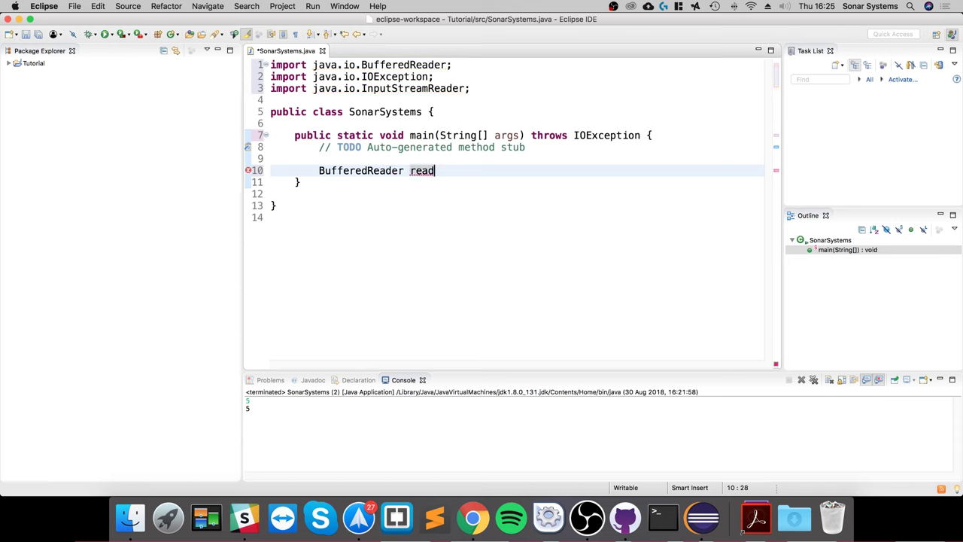
pyautogui.write('er =')
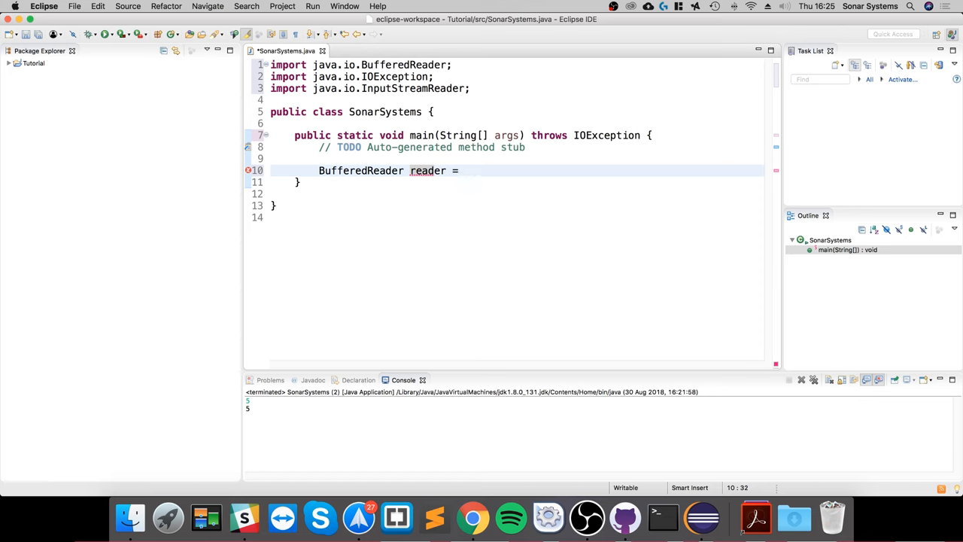
pyautogui.write('new B')
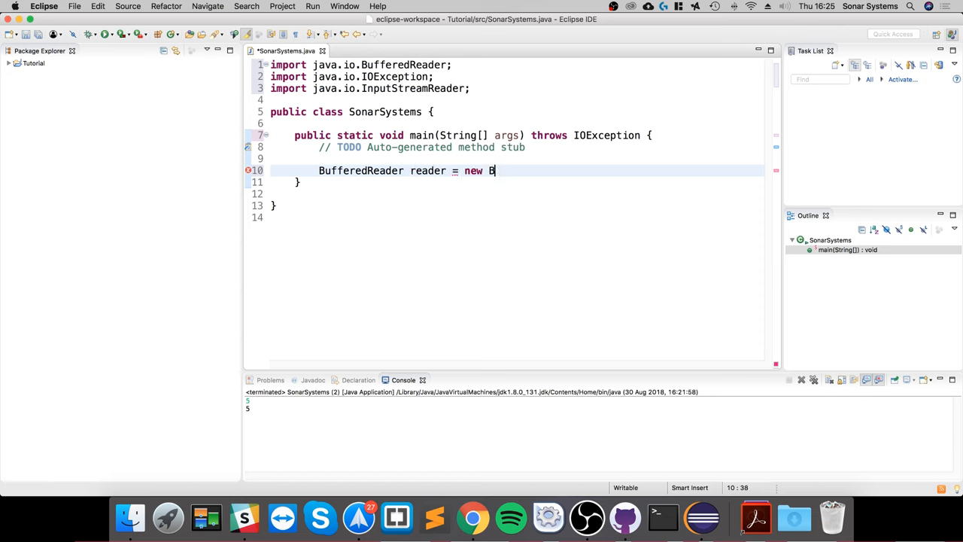
pyautogui.write('ufferedR')
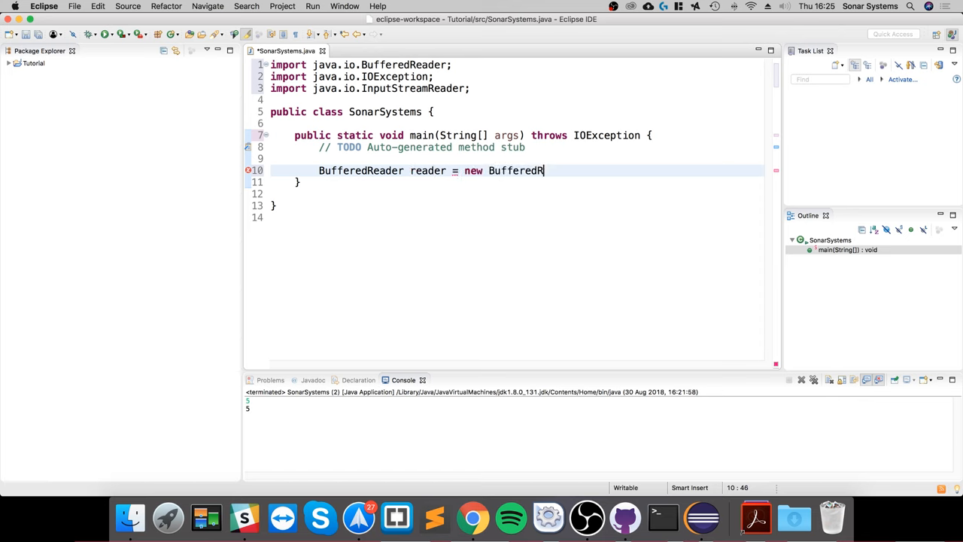
pyautogui.write('eader()')
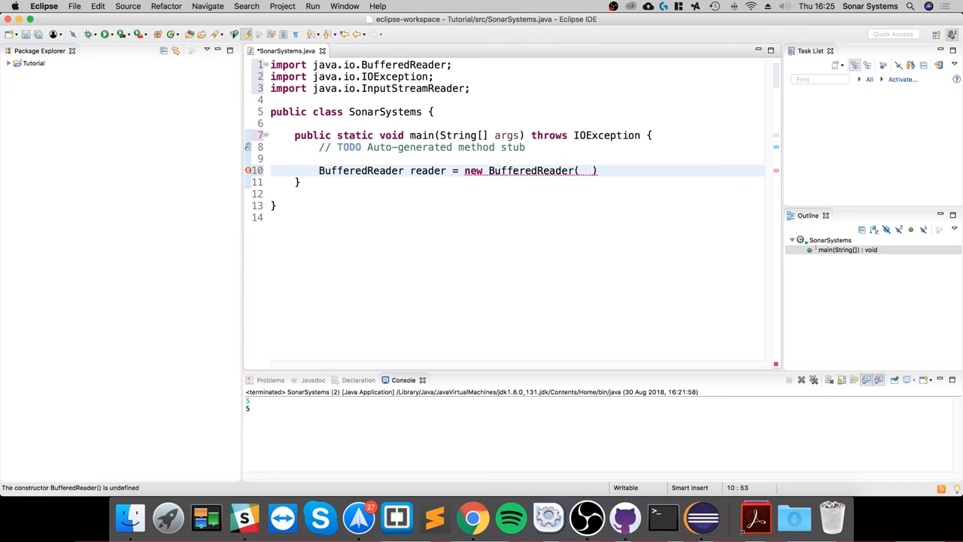
# - Pass new InputStreamReader( System.in ) into the BufferedReader constructor
pyautogui.write('new')
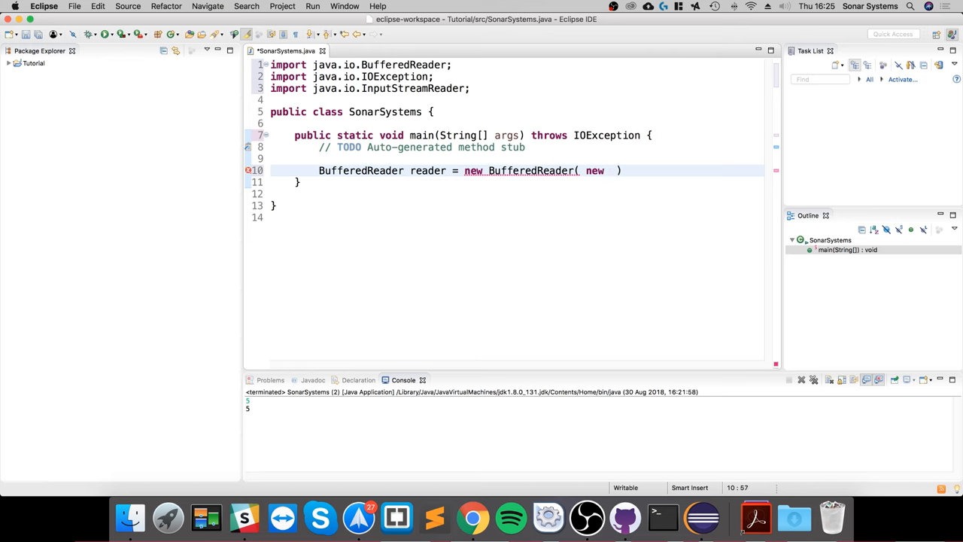
pyautogui.write('InputS')
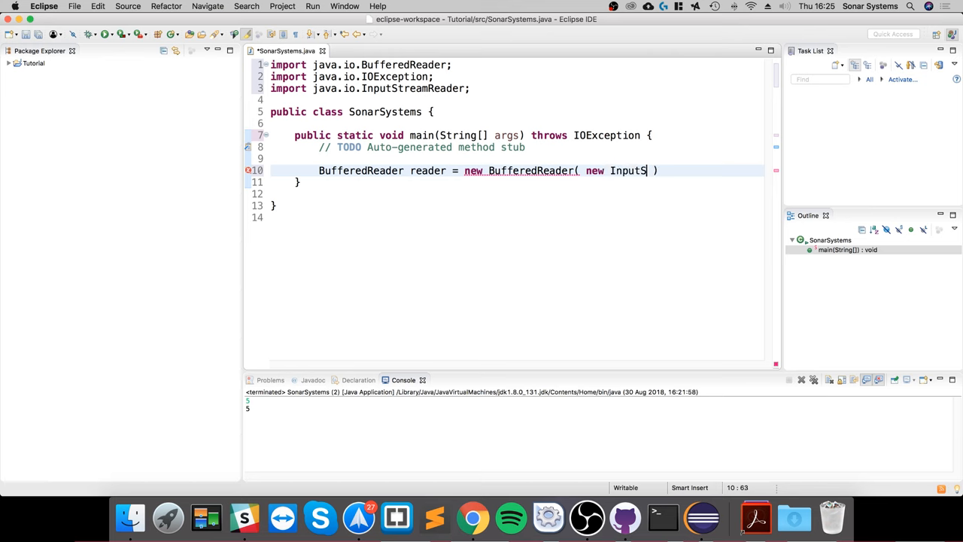
pyautogui.write('treamReader(')
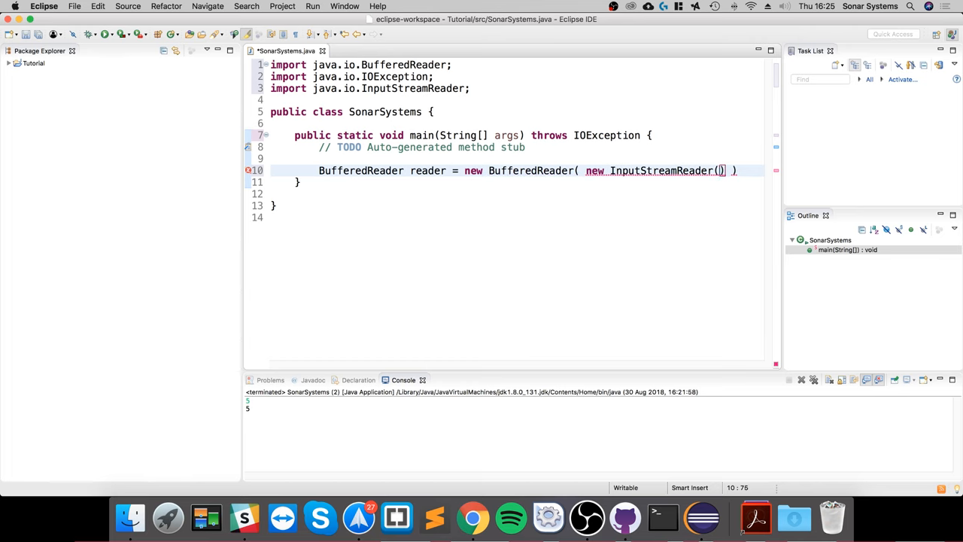
pyautogui.write('S')
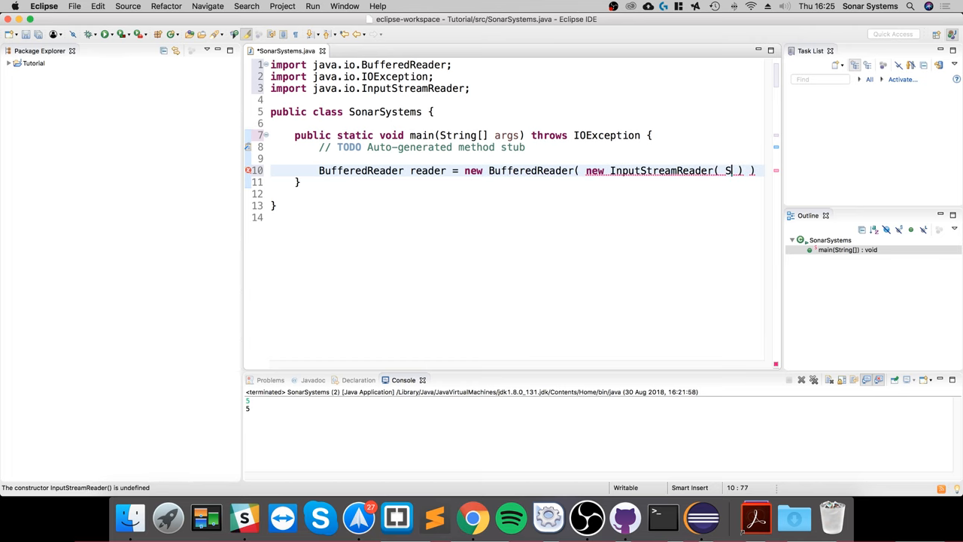
pyautogui.write('ystem.i')
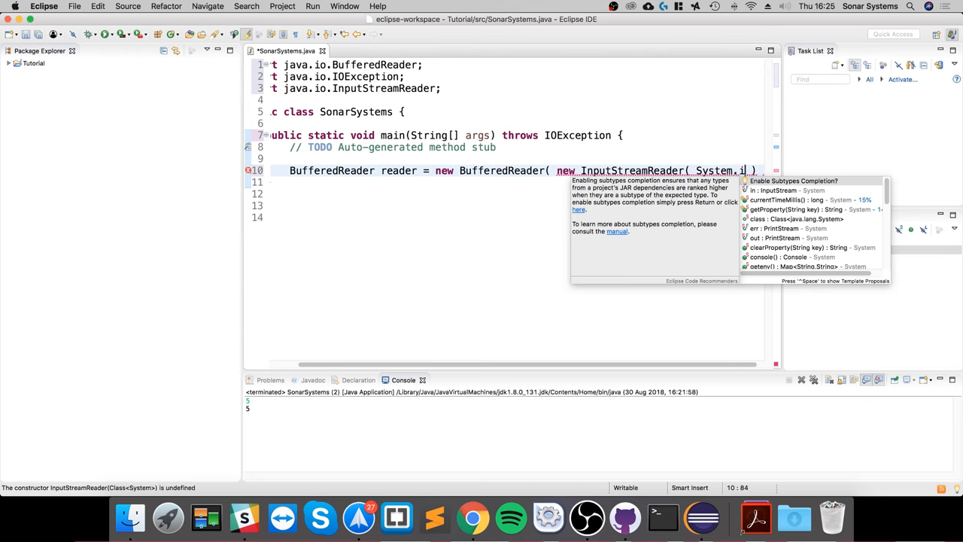
pyautogui.write('n')
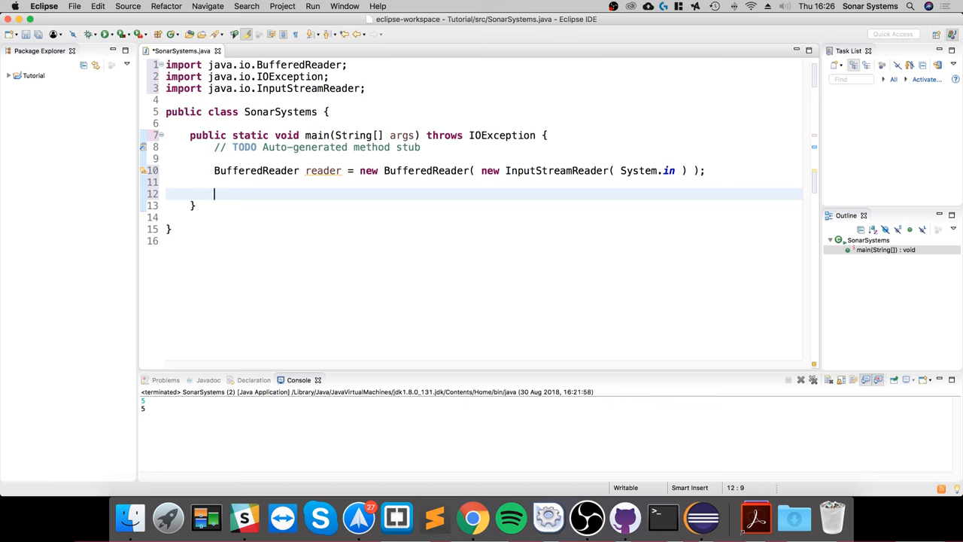
# - Write String name = reader.readLine(); and check occurrences of name
pyautogui.write('String')
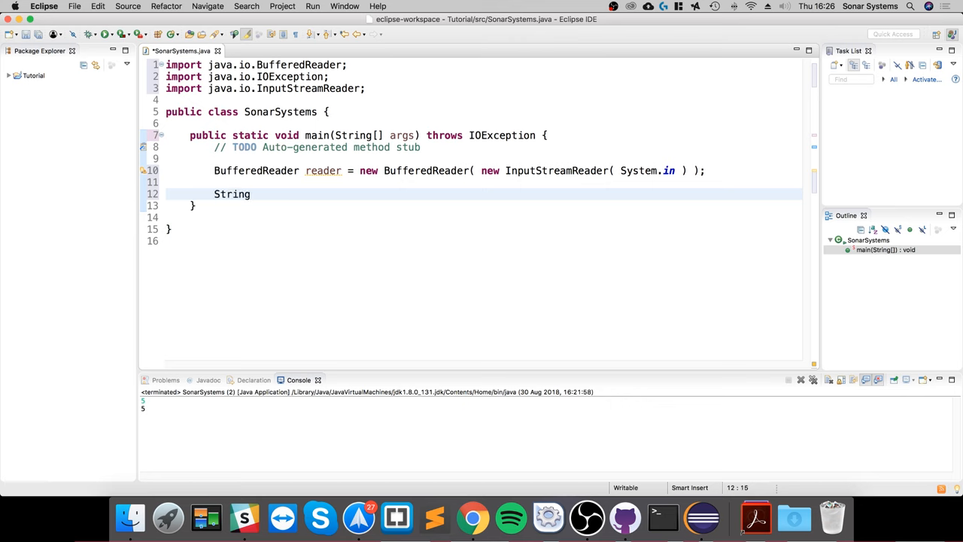
pyautogui.write('name')
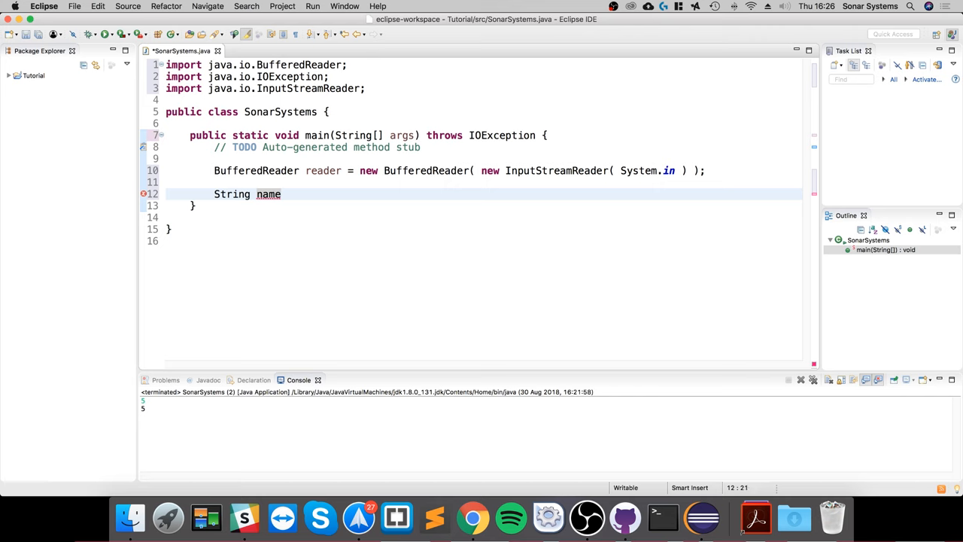
pyautogui.write('=')
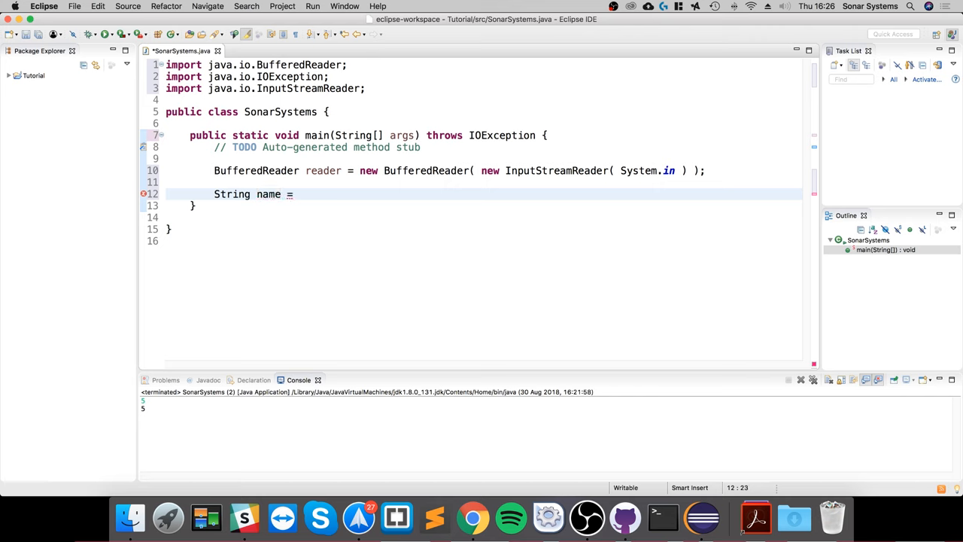
pyautogui.write('reader/')
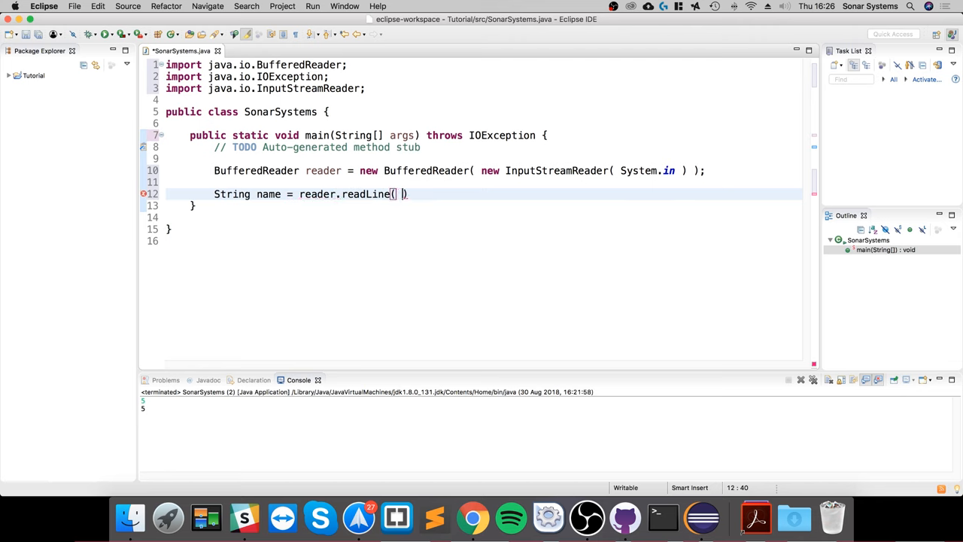
pyautogui.write(';')
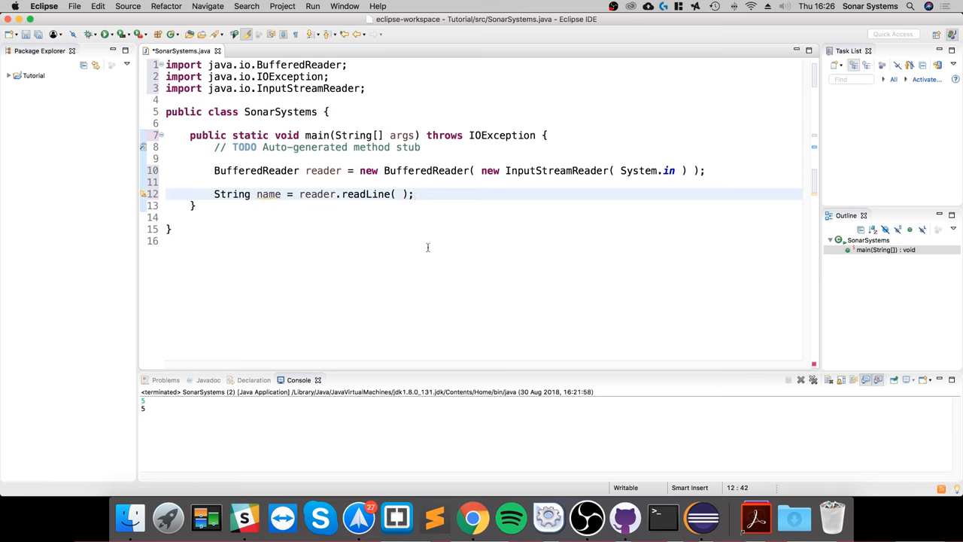
pyautogui.doubleClick(268, 194)
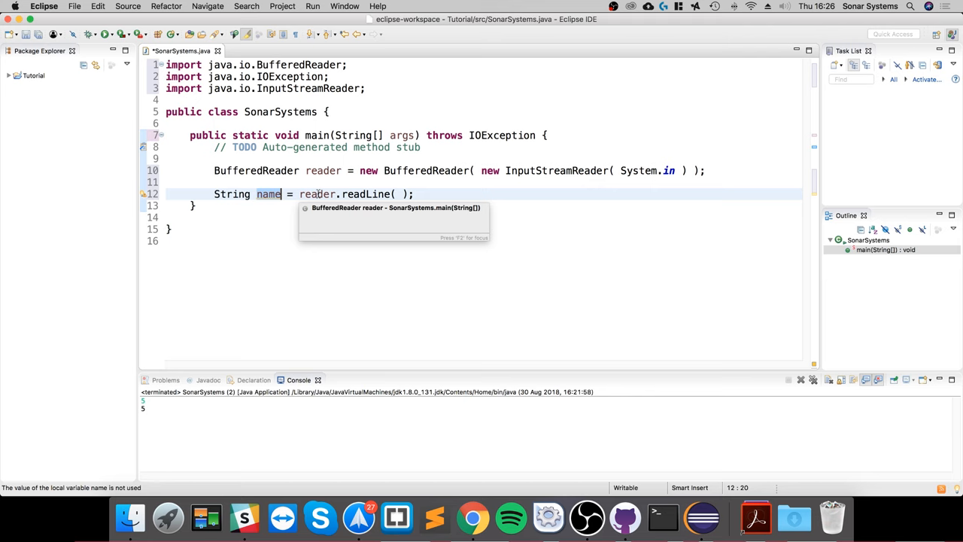
pyautogui.moveTo(421, 32)
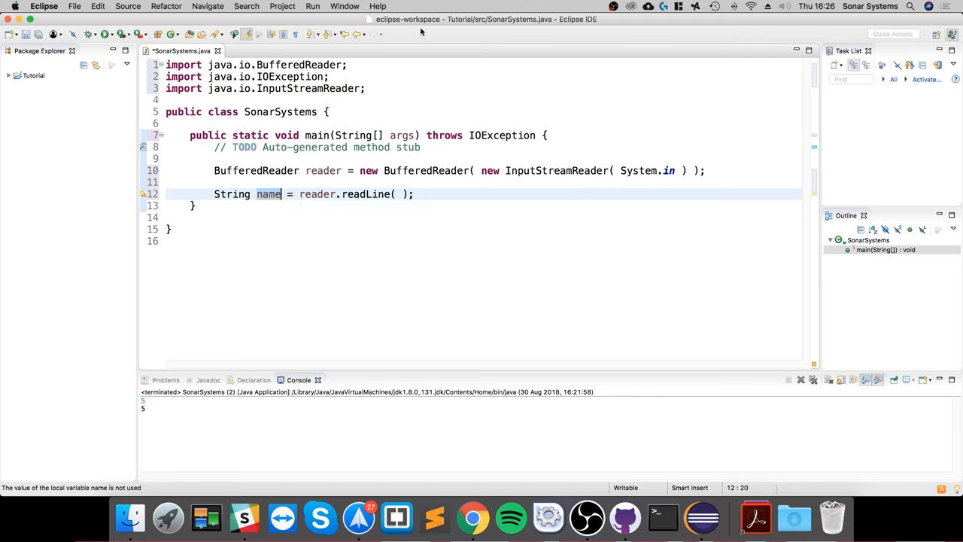
pyautogui.write('S')
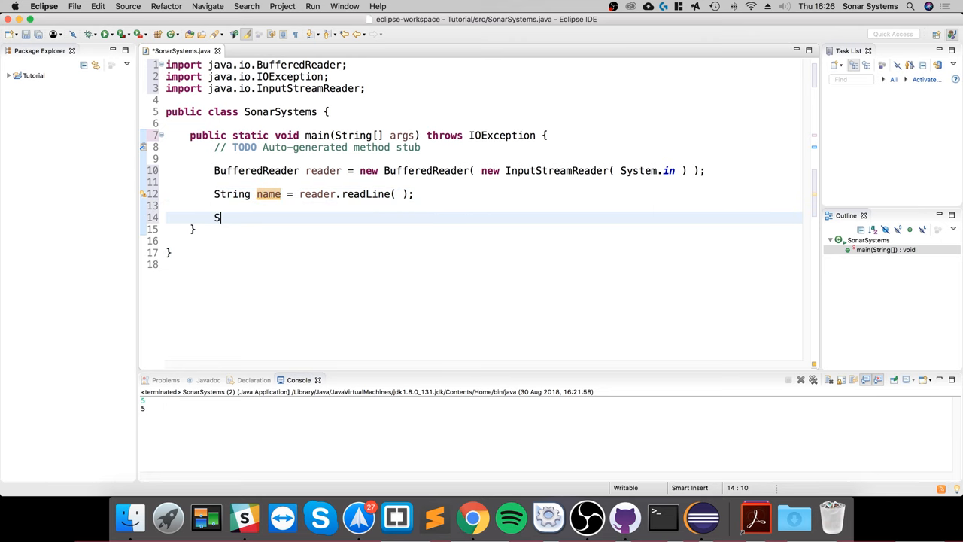
# - Write System.out.println( name ); as the last statement of main
pyautogui.write('ystem.out.')
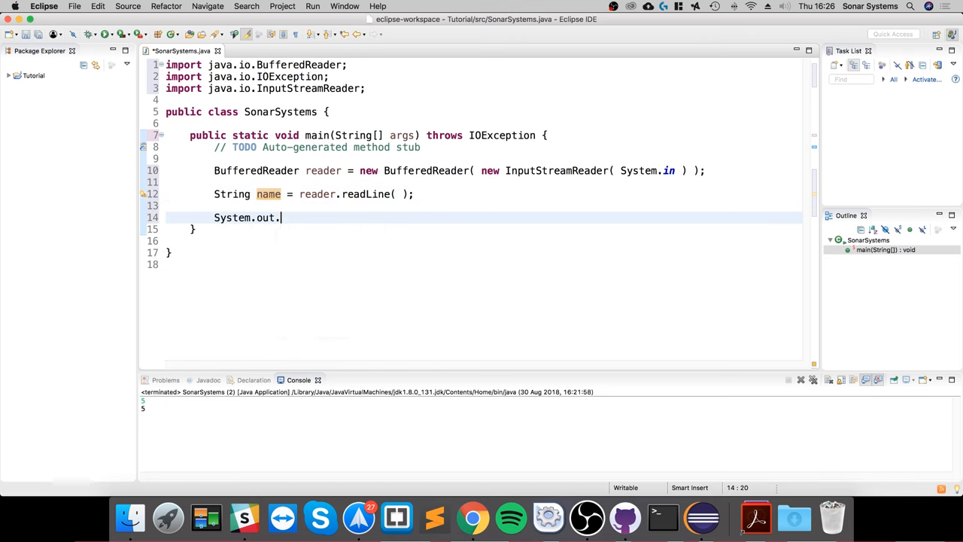
pyautogui.write('println(x);')
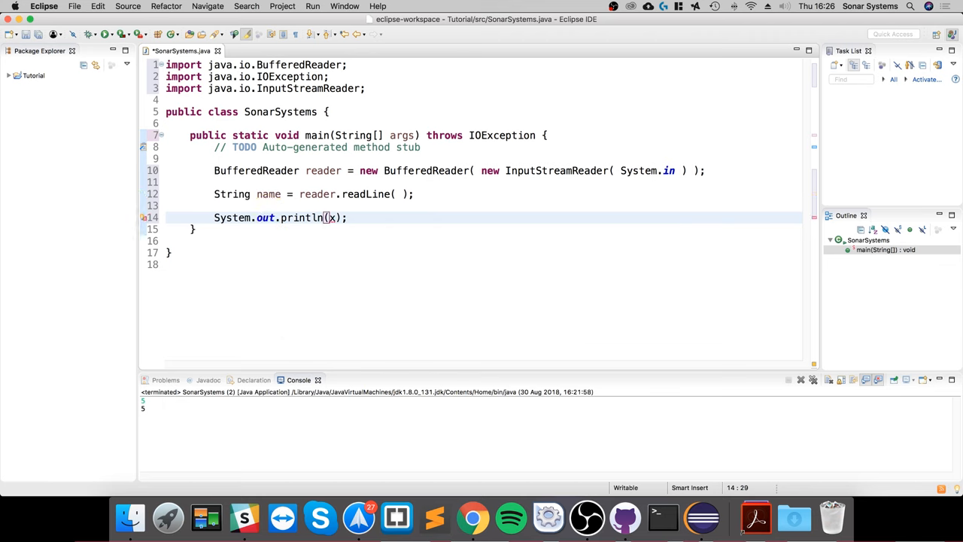
pyautogui.write('name')
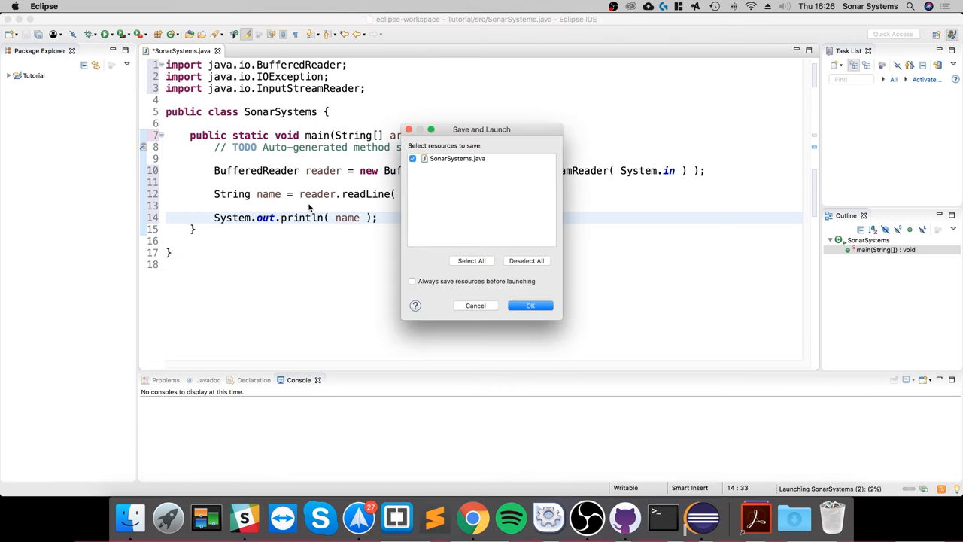
# - Confirm Save and Launch, enter "Frahaan" in the console, and see it echoed back
pyautogui.click(529, 306)
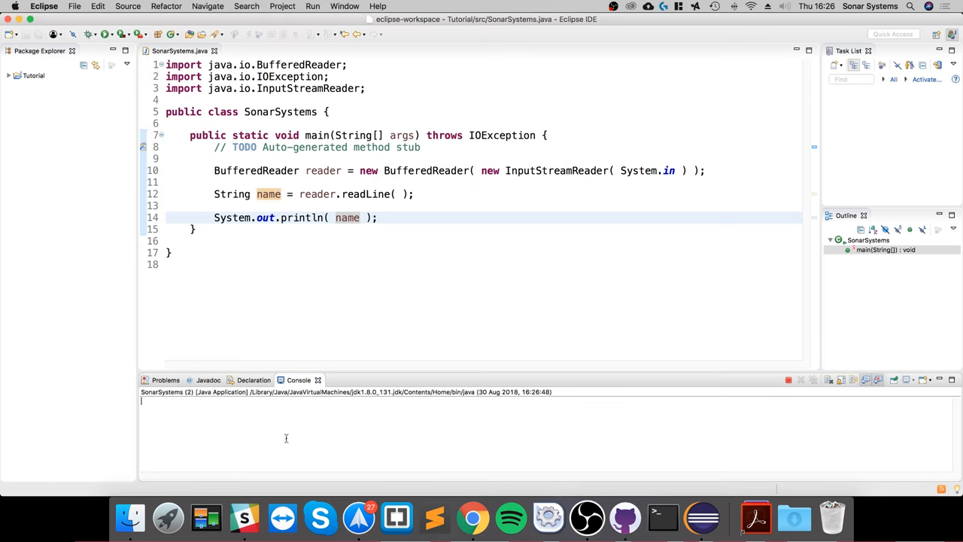
pyautogui.moveTo(286, 434)
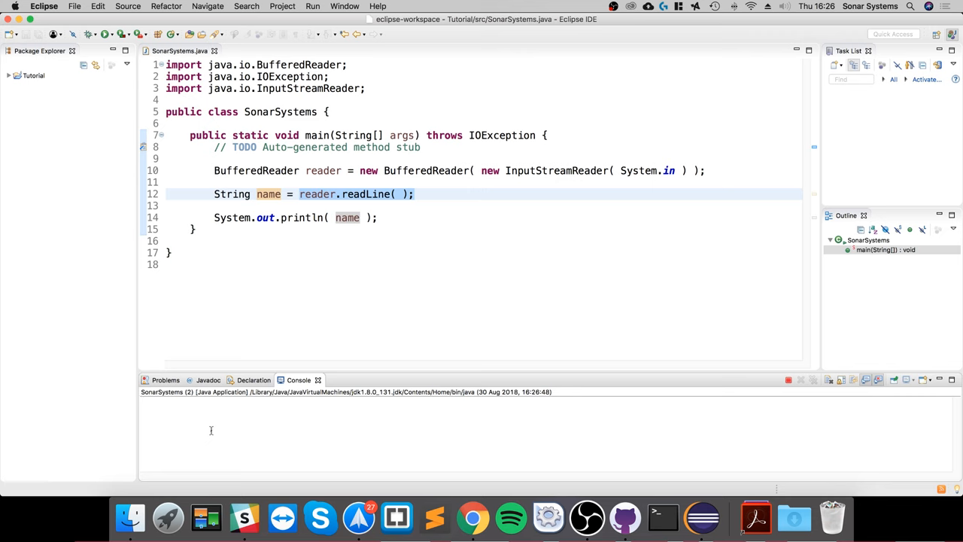
pyautogui.write('Frahaan')
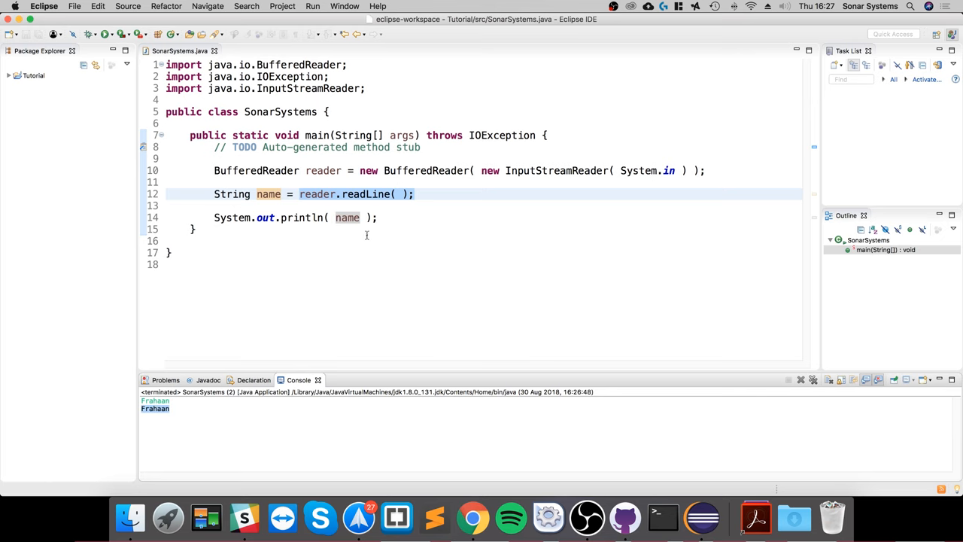
pyautogui.click(360, 217)
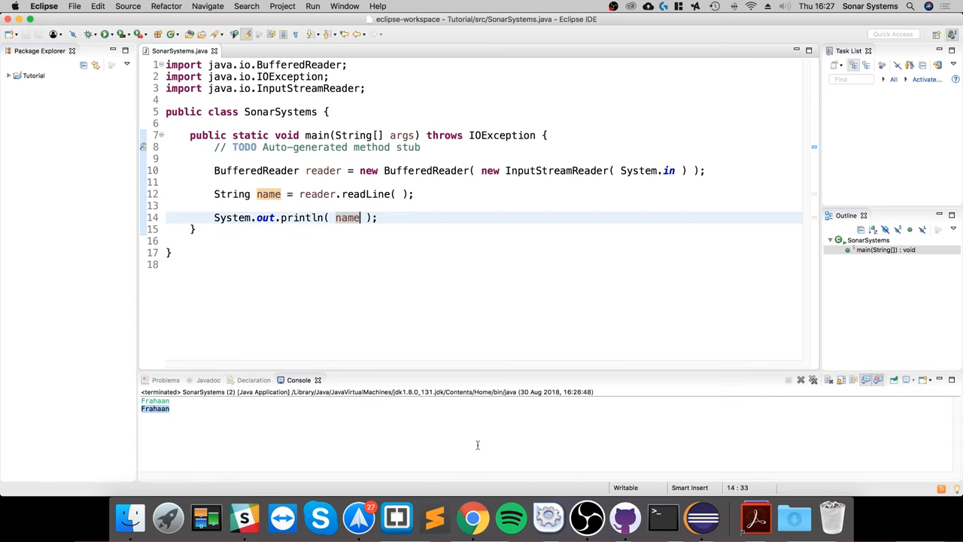